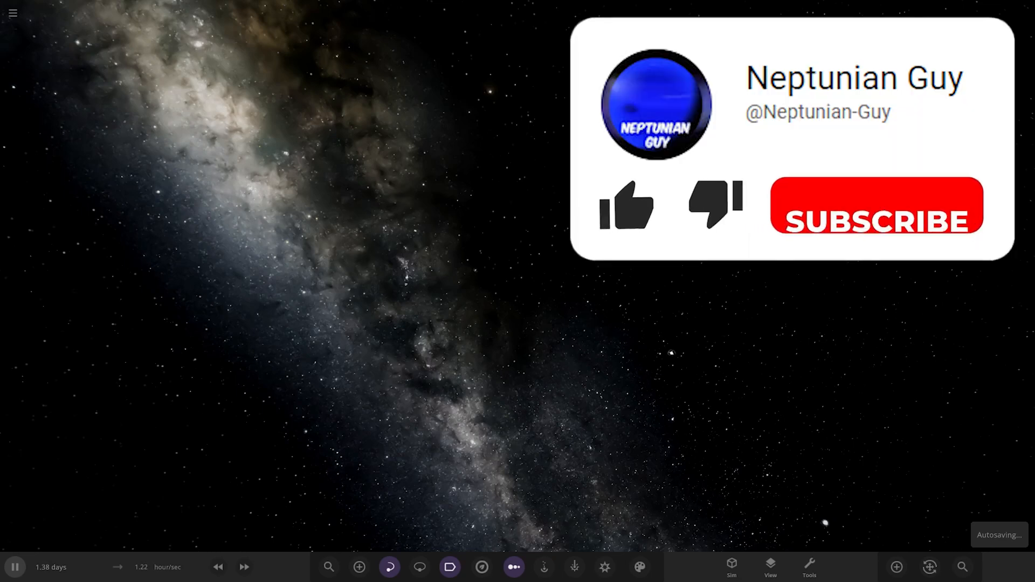
Load the Solinium System simulation from the Workshop's Subscribed list via the main menu.
left_click(626, 205)
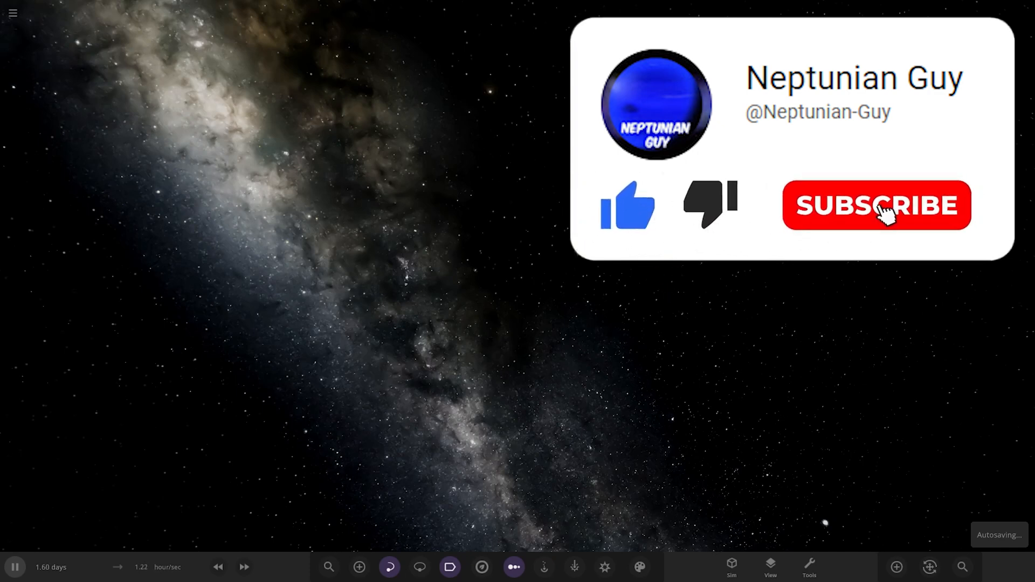
left_click(13, 13)
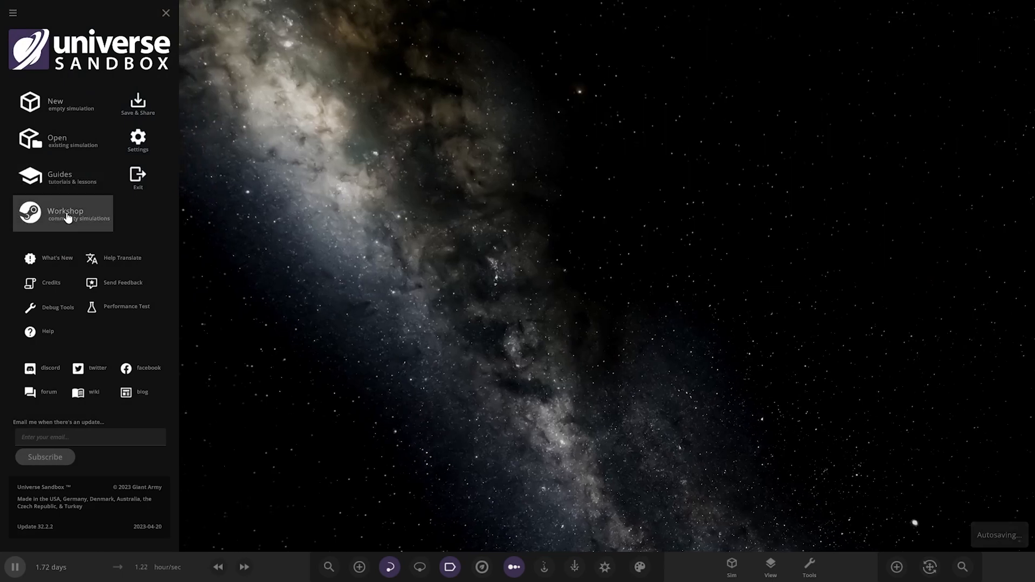
left_click(65, 213)
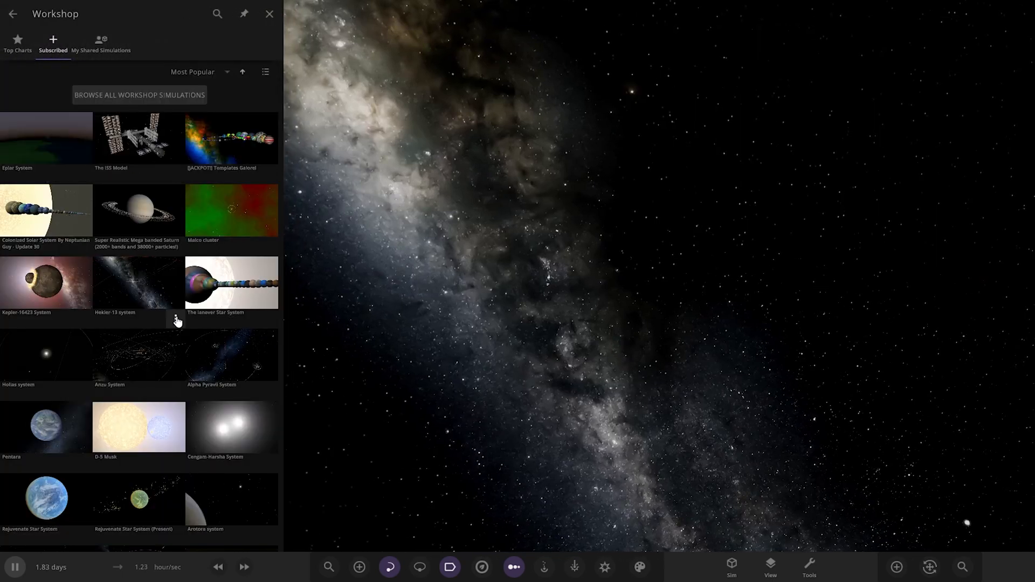
left_click(269, 13)
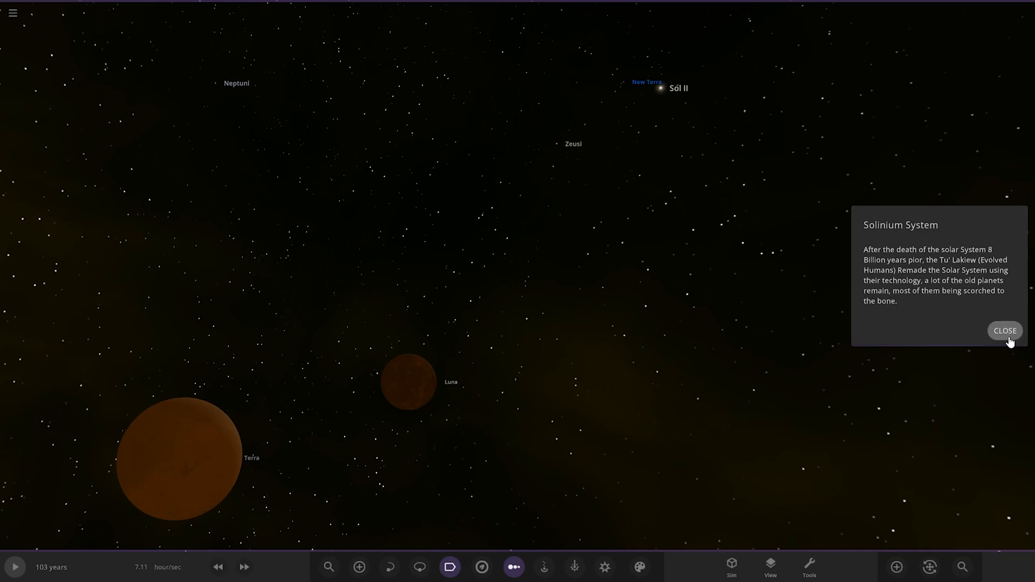
Close the intro card, inspect Terra and Luna, then focus the star Sol II's properties.
left_click(1005, 331)
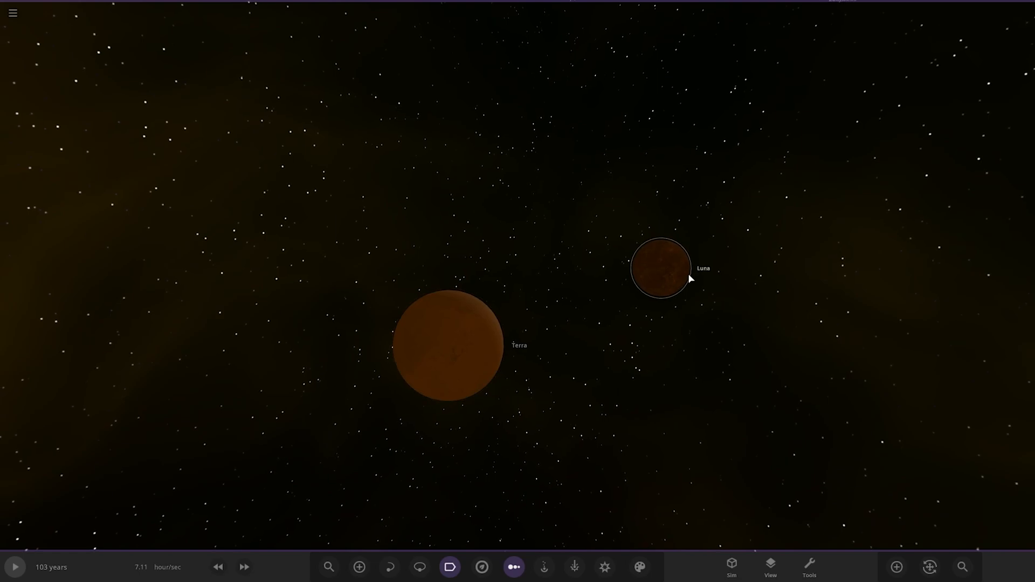
left_click(659, 267)
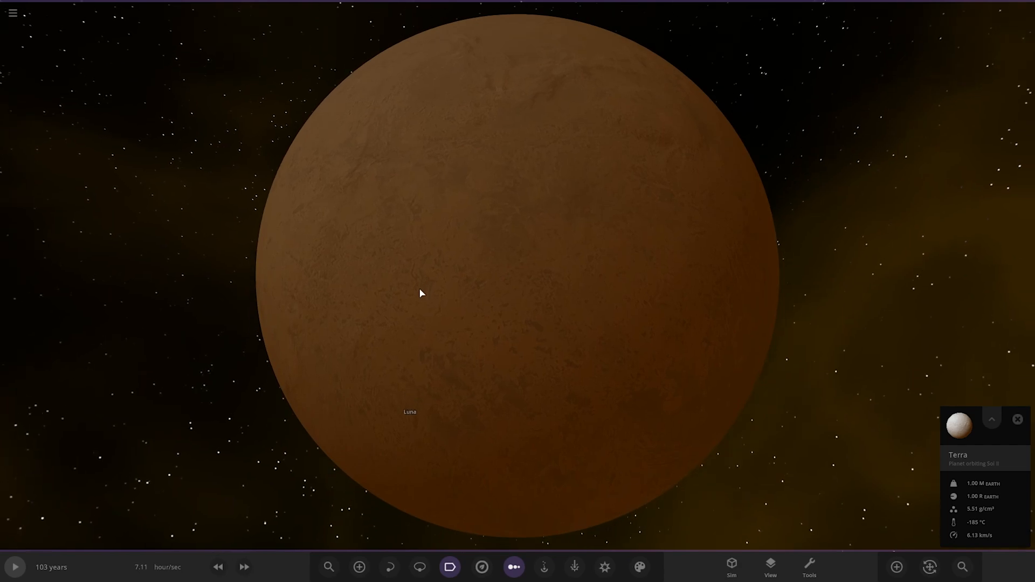
scroll("down", 3)
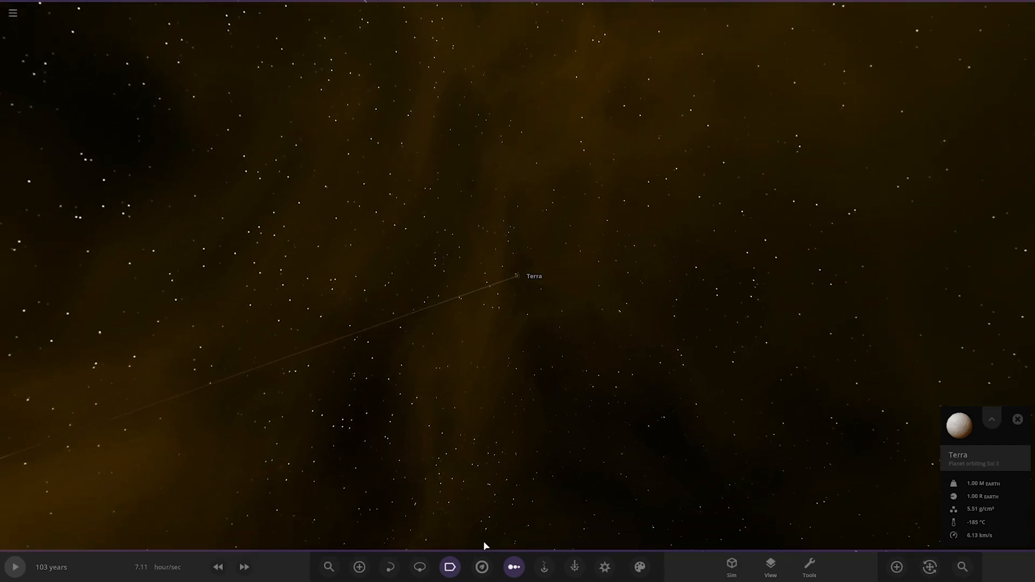
left_click(419, 566)
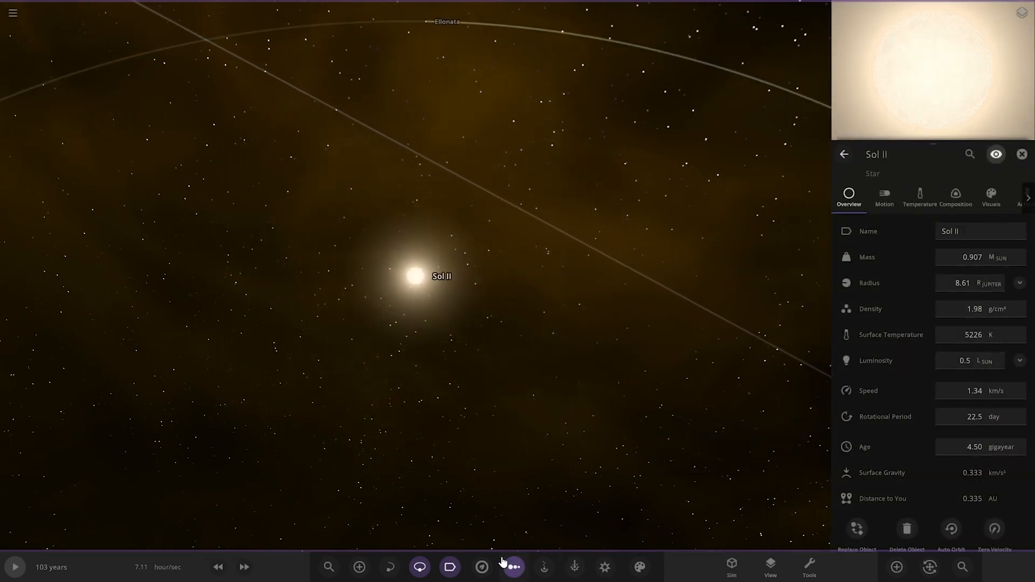
Show Sol II's habitable zone, view Ellonata, then focus New Terra with its properties.
left_click(481, 566)
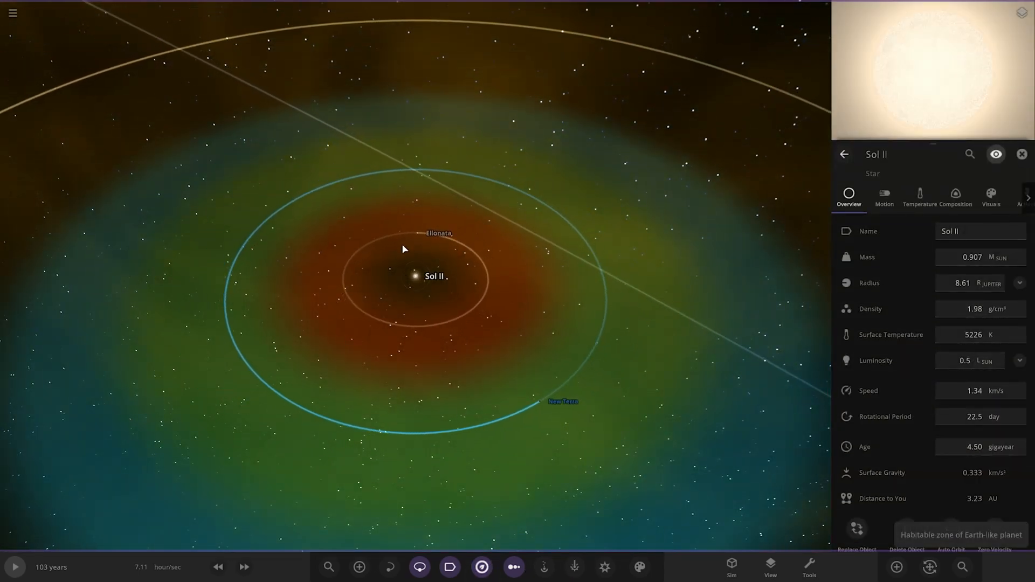
left_click(438, 233)
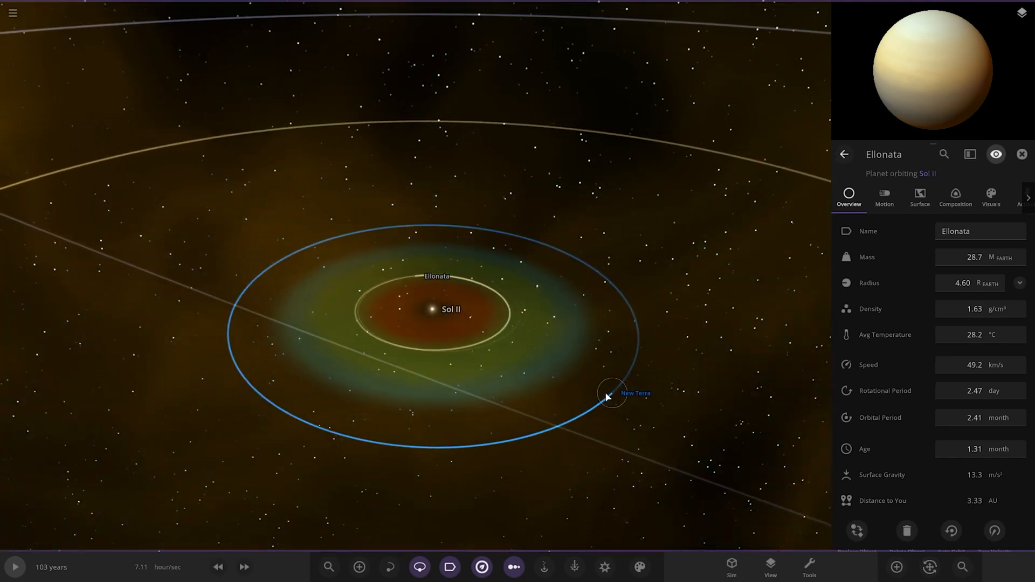
left_click(611, 392)
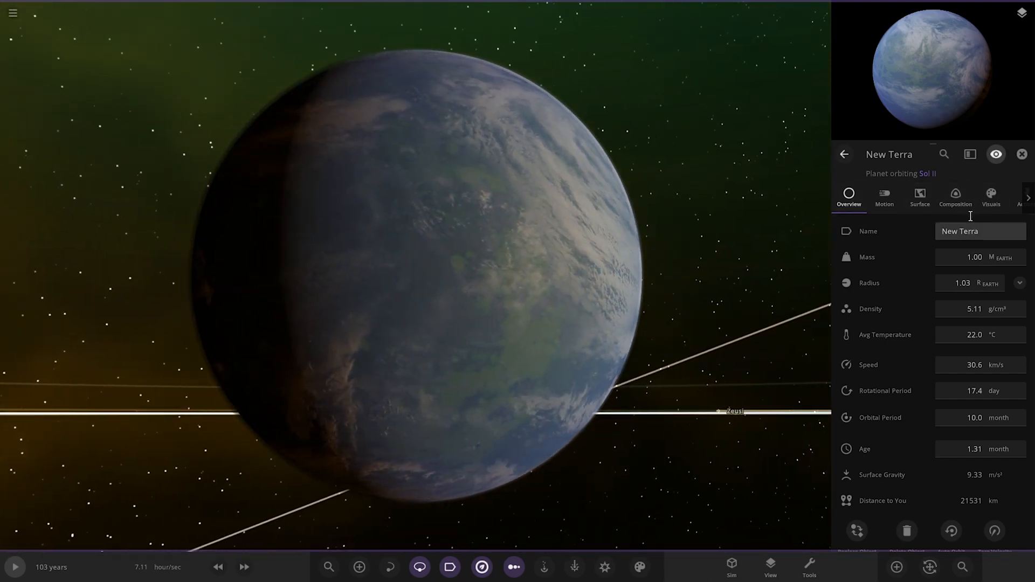
Scroll through New Terra's Composition details, then show moon New Luna's Overview.
left_click(954, 197)
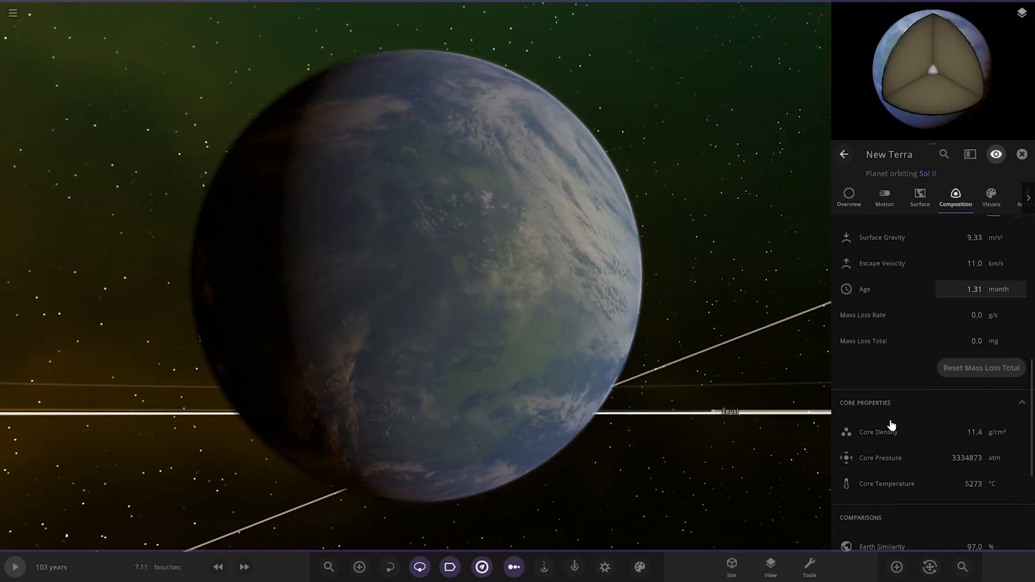
scroll("down", 3)
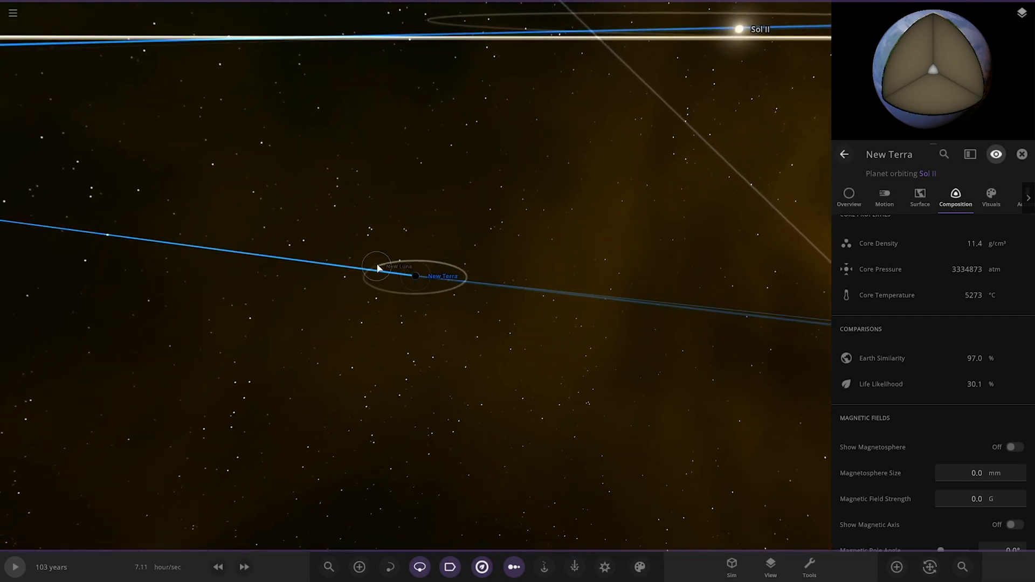
left_click(376, 264)
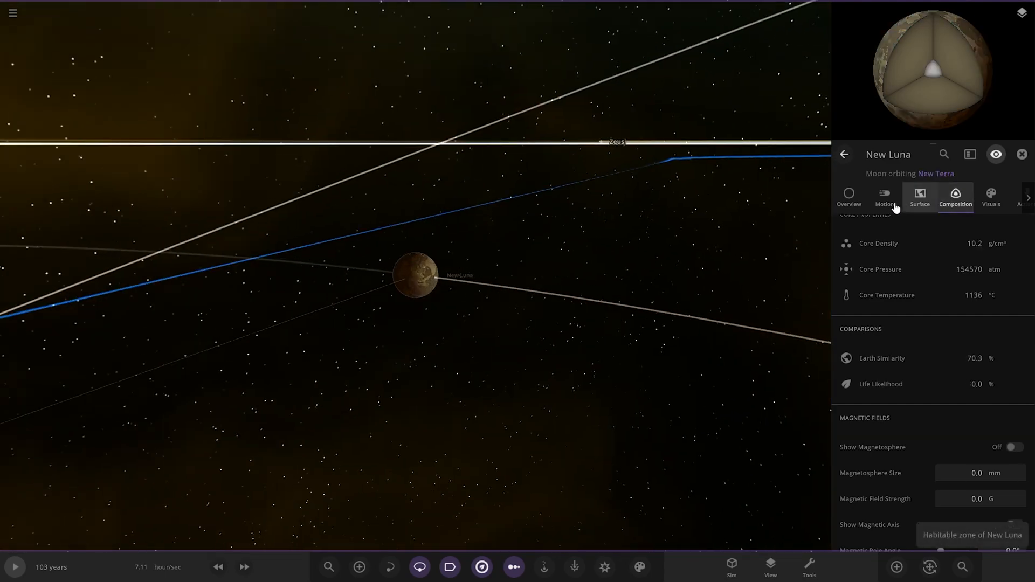
left_click(848, 196)
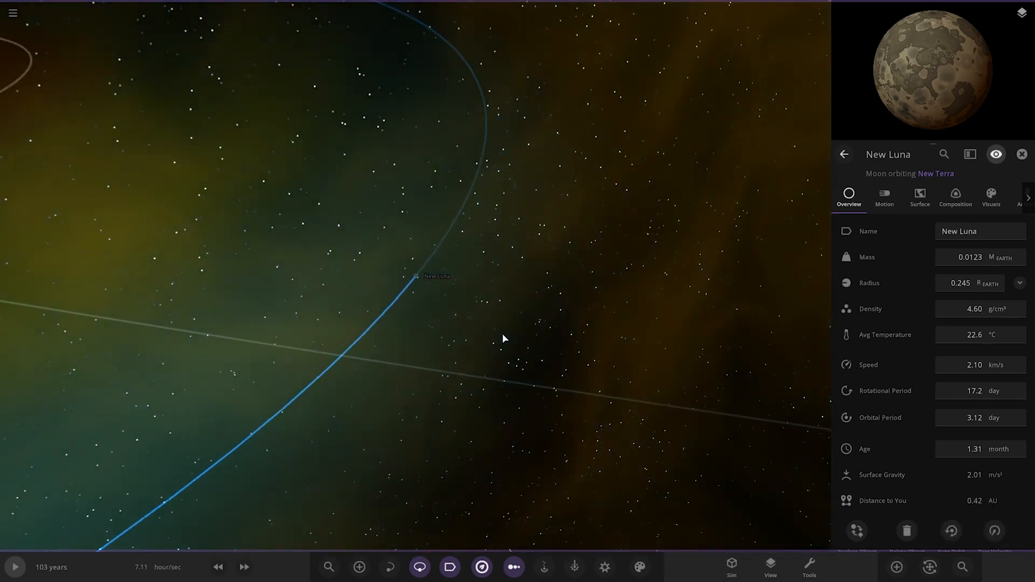
Zoom to the moon Vulcom near Zeusi, then to the ringed planet Neptuni's overview.
scroll("down", 3)
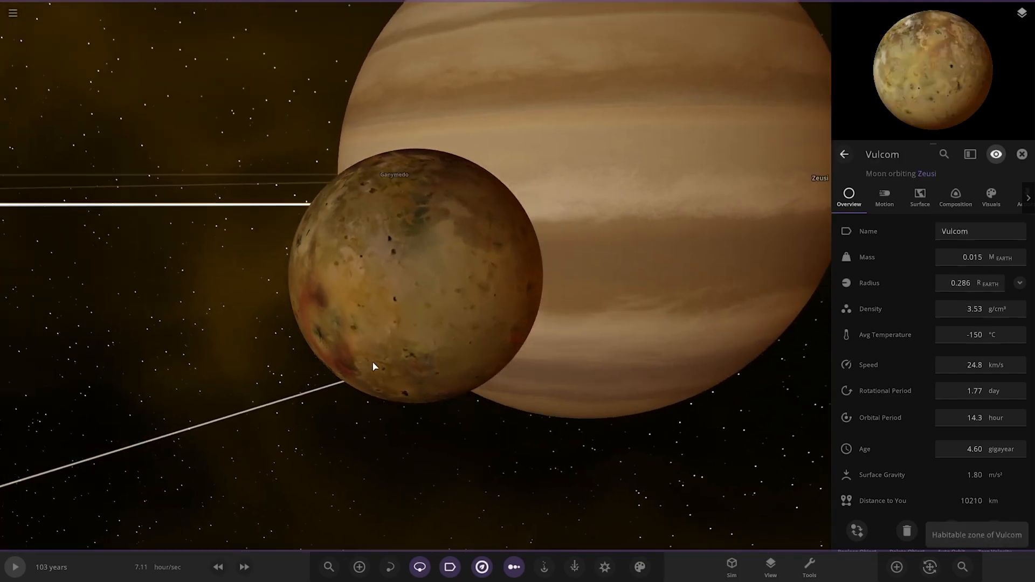
scroll("down", 3)
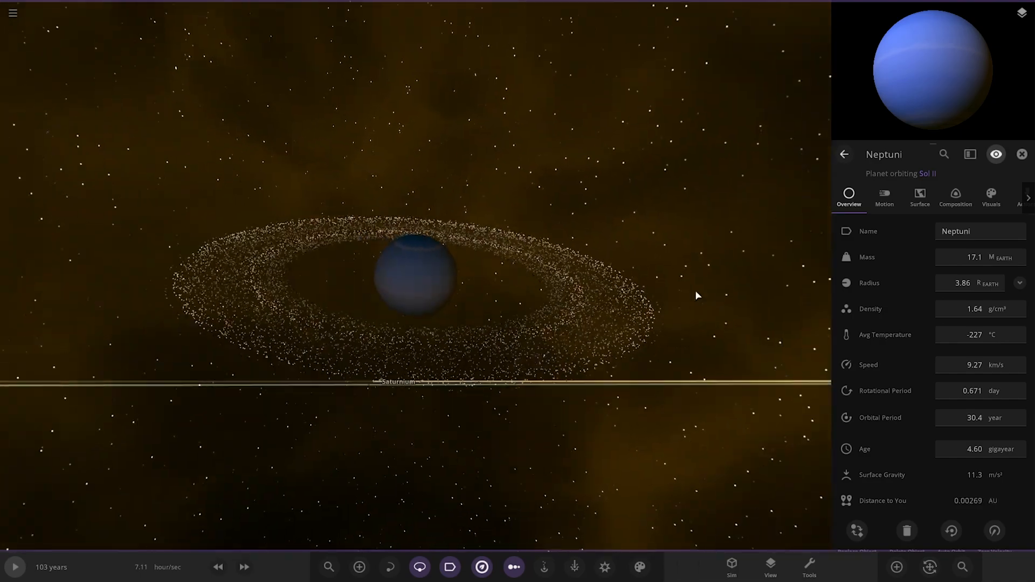
Zoom out to show all Sol II orbits and display Uranio's overview properties.
scroll("down", 3)
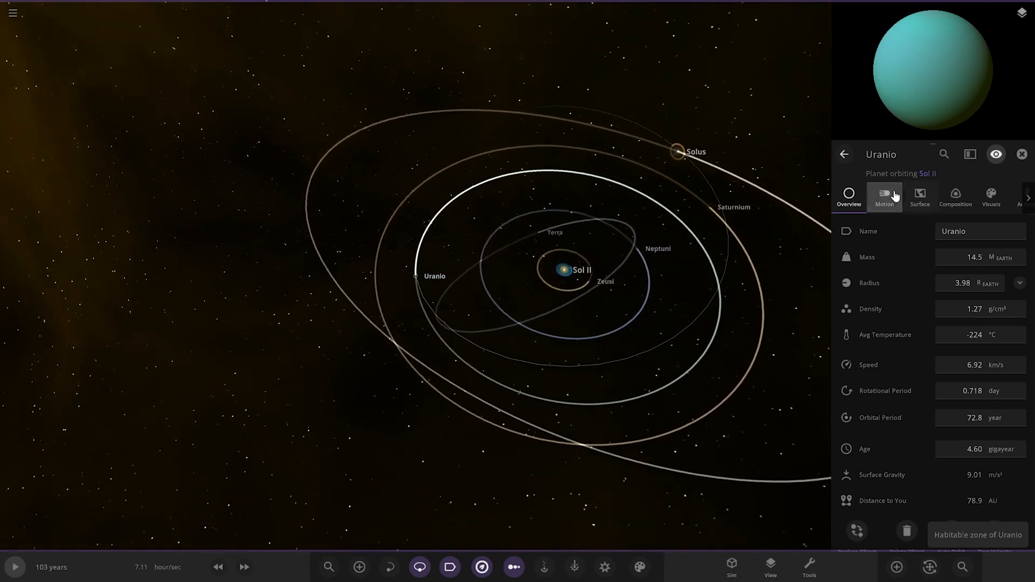
View Uranio's Motion details, then select Neptuni and Saturnium in turn.
left_click(884, 196)
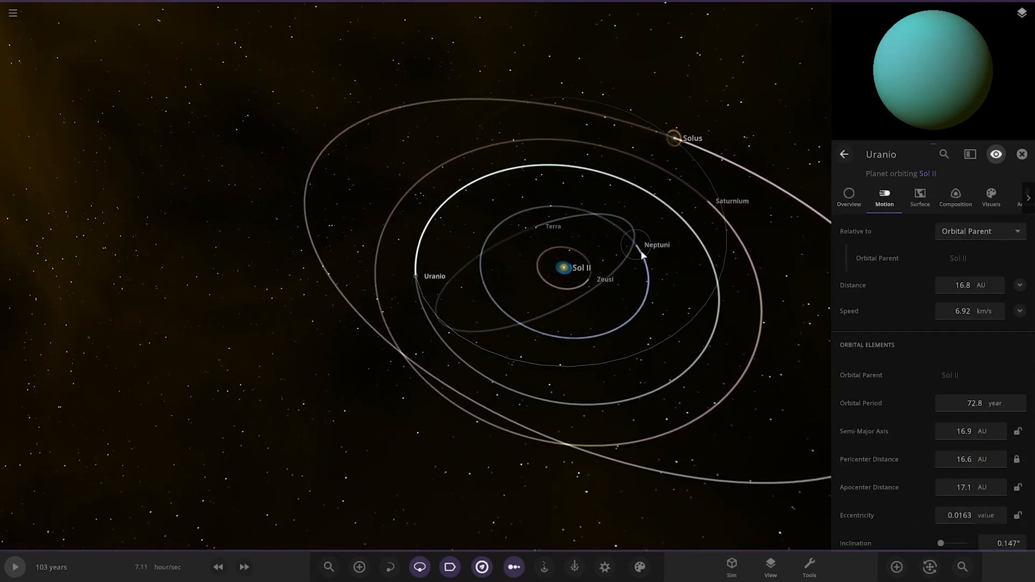
left_click(640, 245)
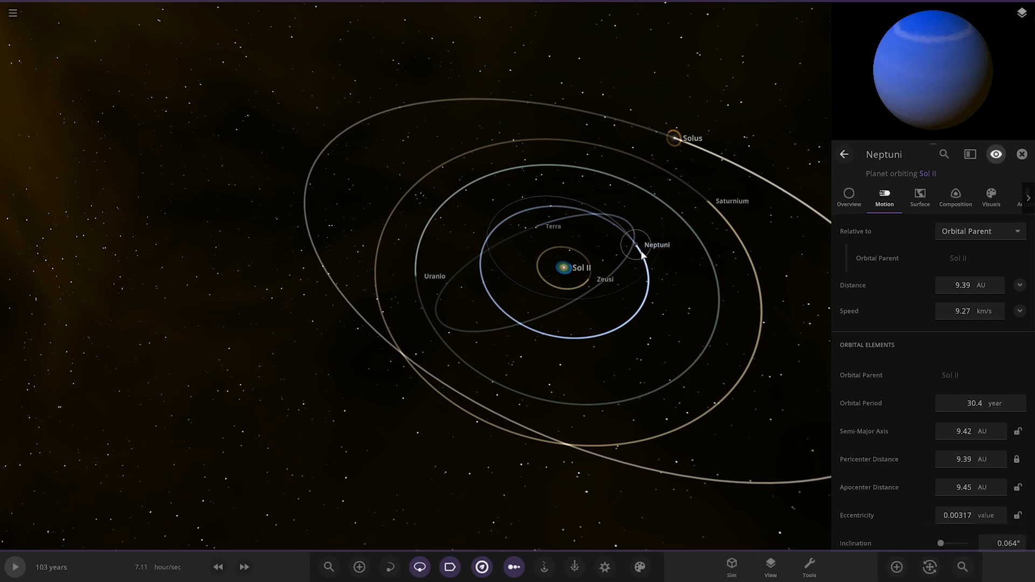
left_click(416, 276)
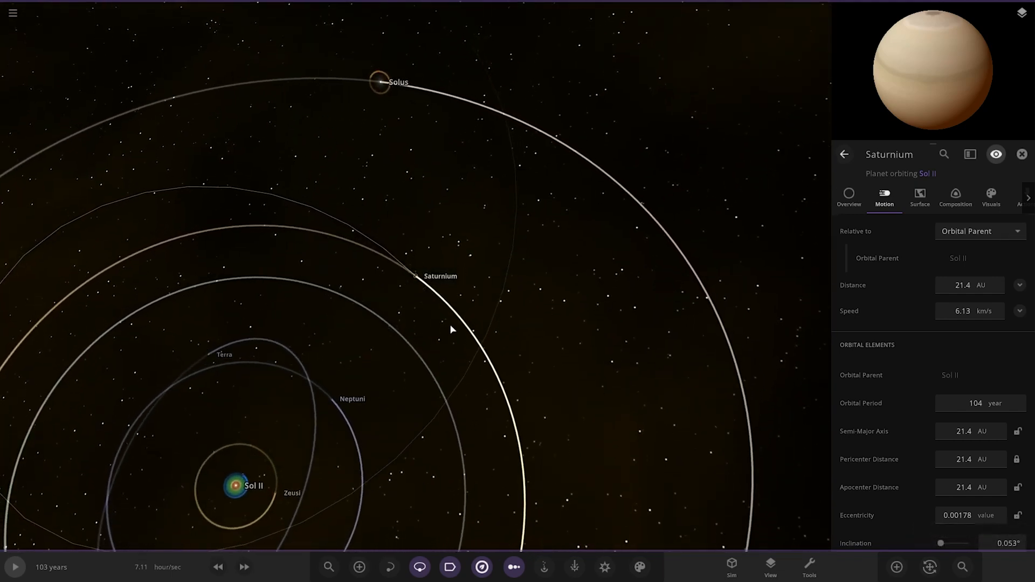
mouse_move(451, 282)
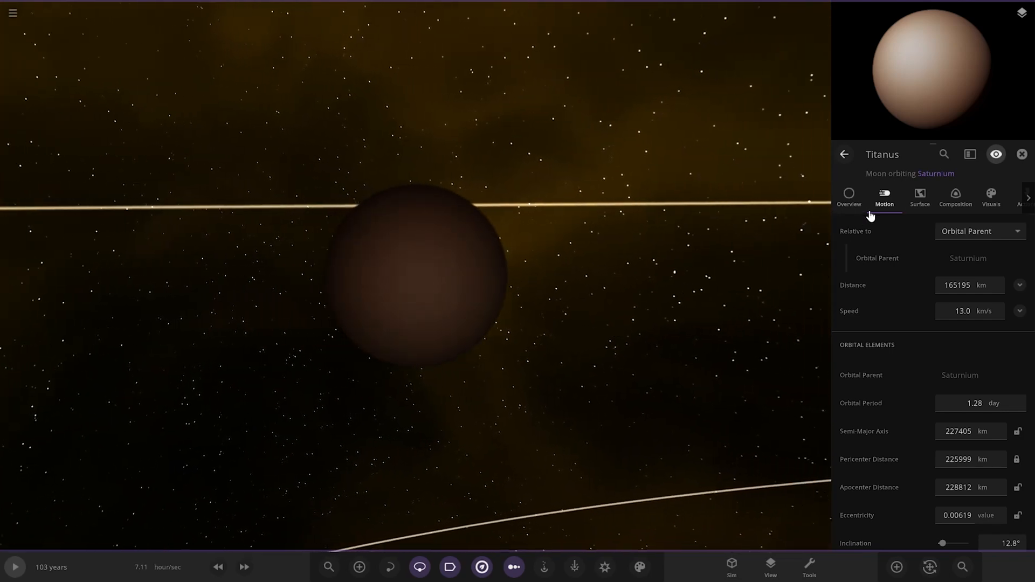
Show moon Titanus's Visuals layers, then the star Solus's visual properties.
left_click(990, 199)
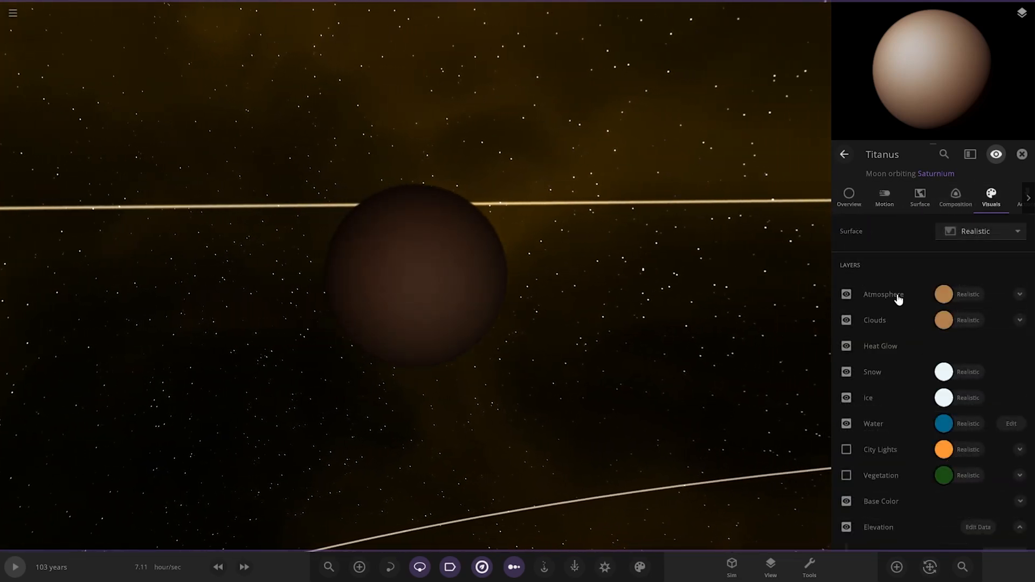
left_click(847, 293)
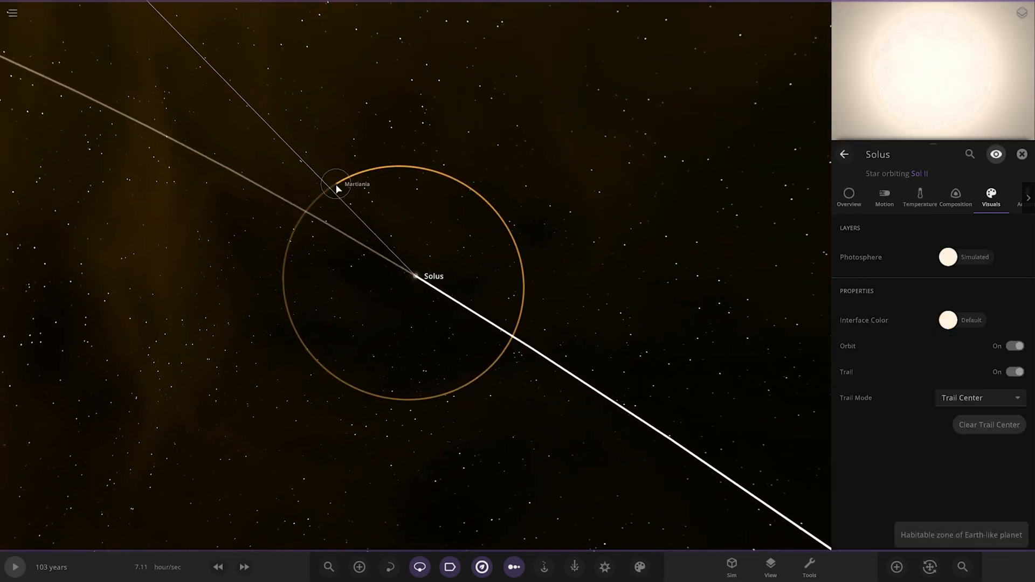
Focus Martiania, spin its preview globe, then zoom out and close the properties panel.
left_click(336, 186)
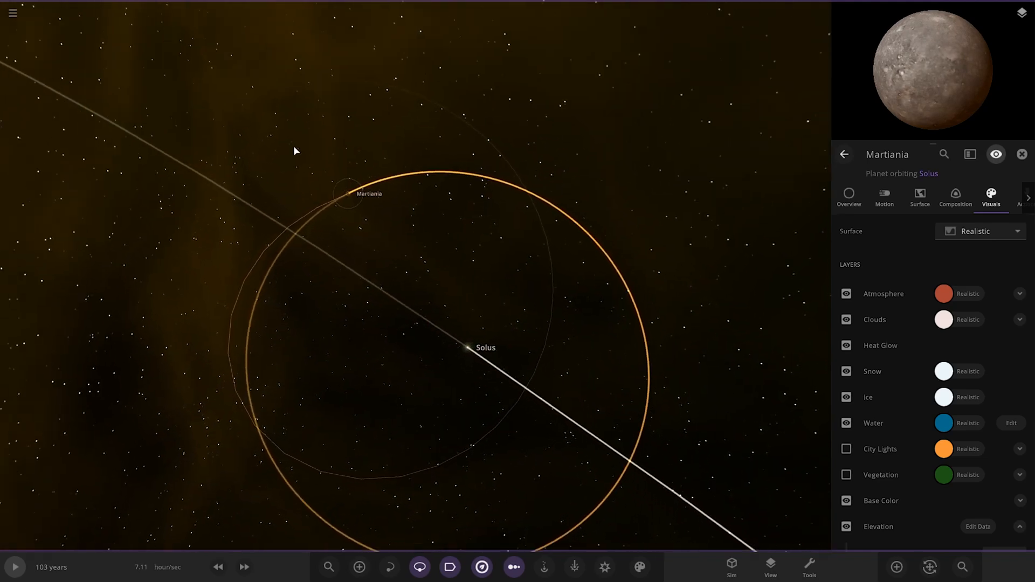
left_click(848, 198)
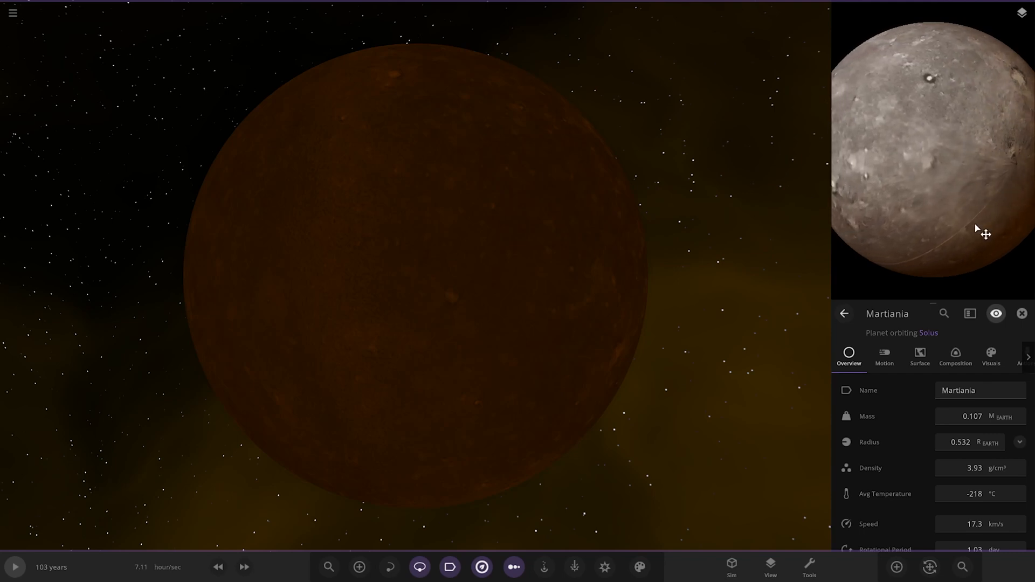
left_click_drag(983, 234, 969, 132)
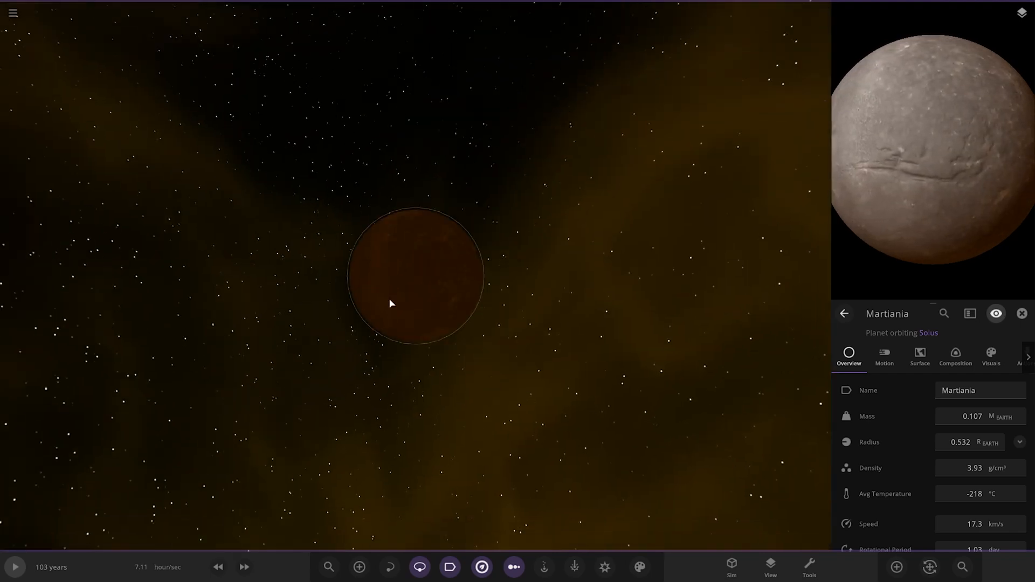
scroll("down", 3)
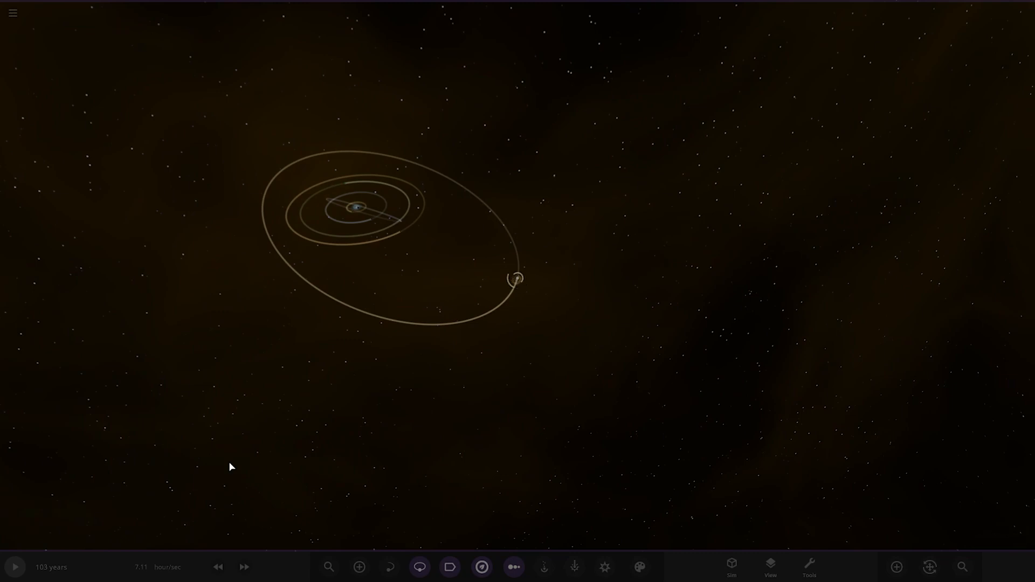
Reopen the Solinium System note, fly to Terra and Luna, and show Terra's Overview.
left_click(448, 566)
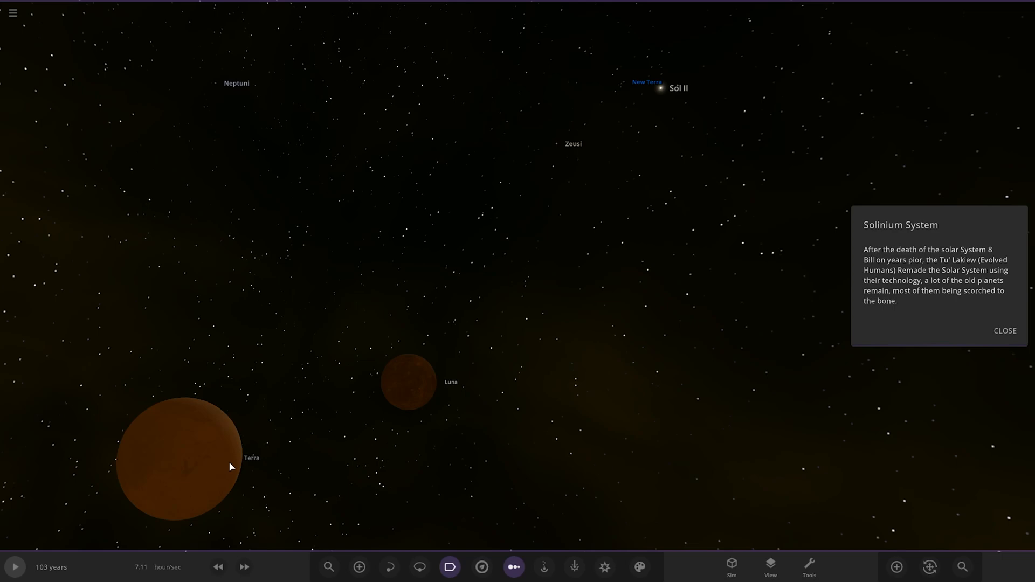
left_click(207, 446)
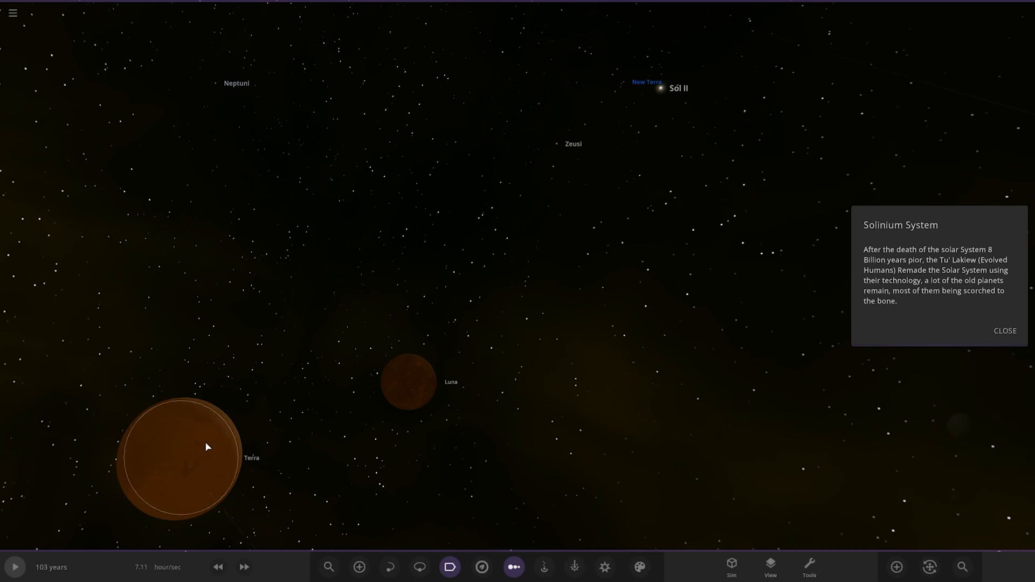
left_click(178, 457)
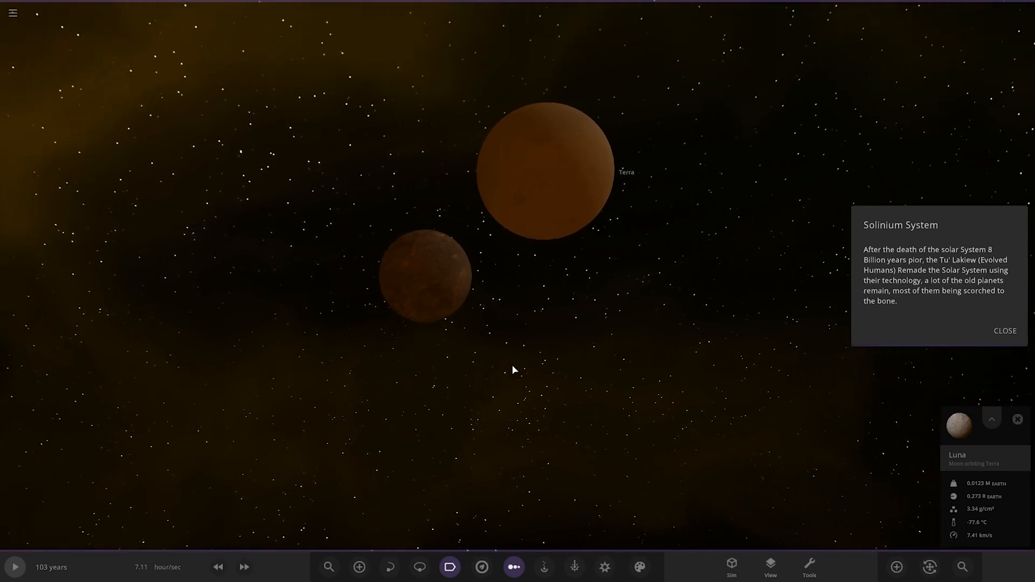
scroll("down", 3)
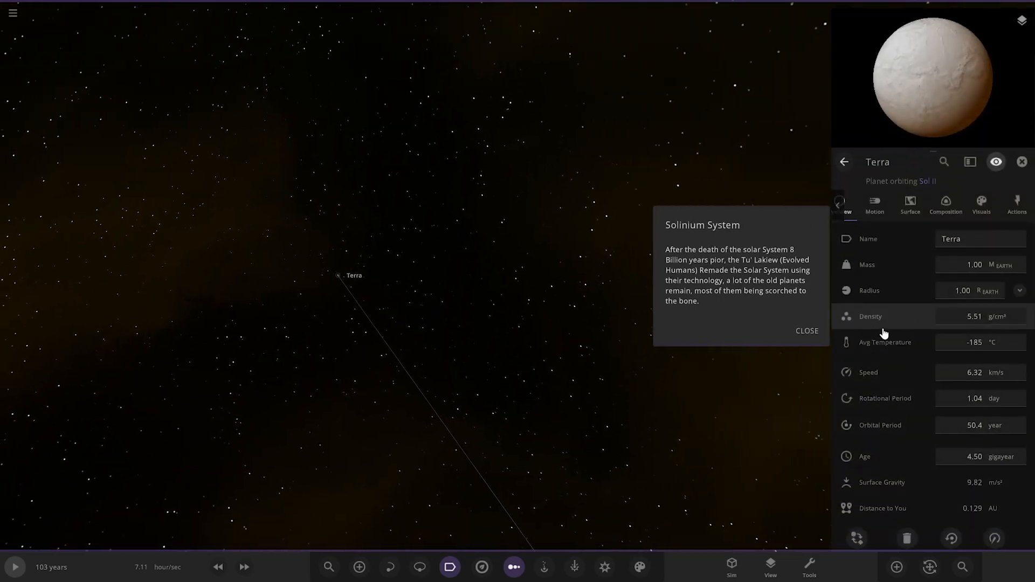
View the Motion details of New Terra, Ellonata and Zeusi, then close the note and panel.
left_click(874, 204)
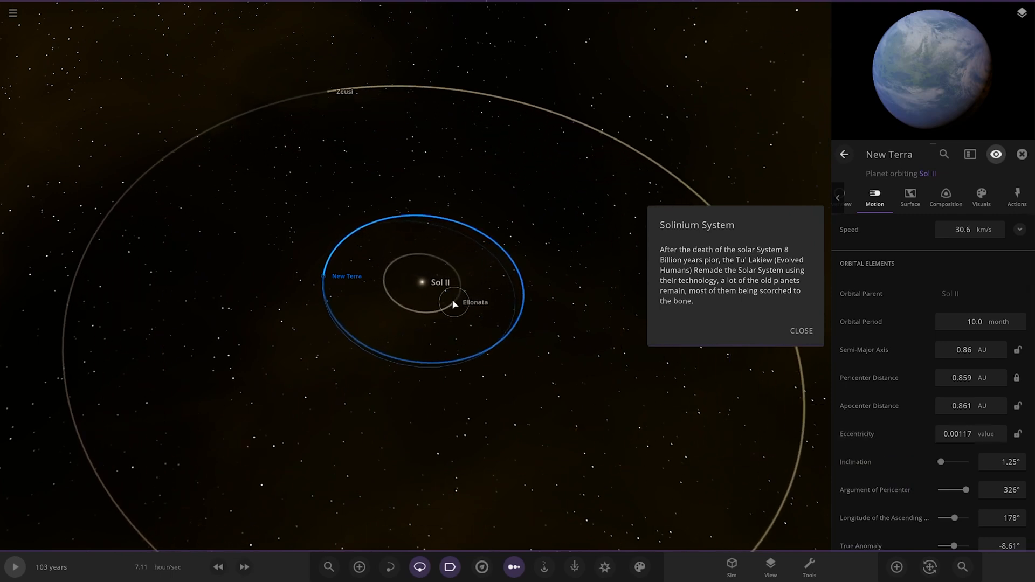
left_click(454, 304)
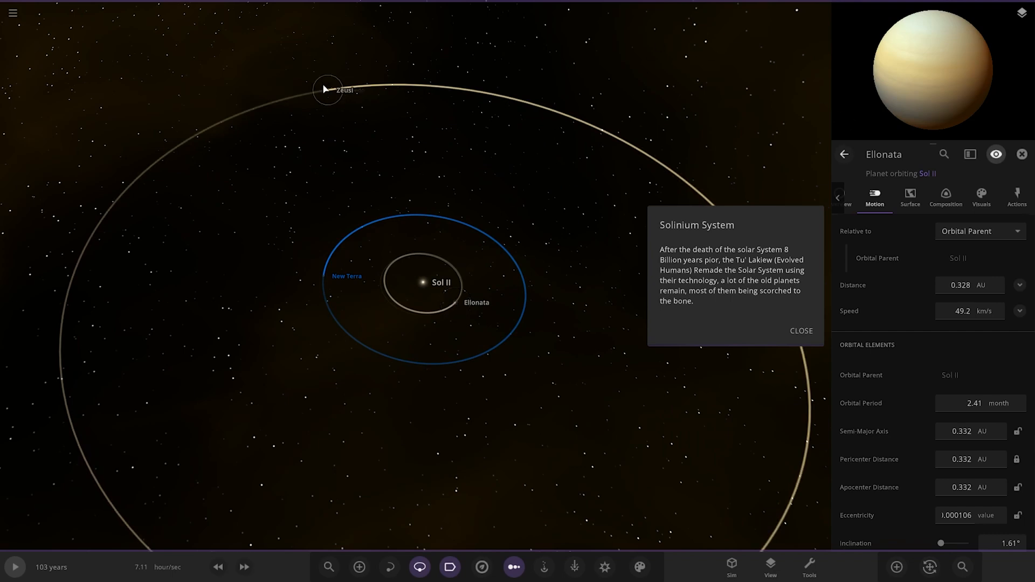
left_click(328, 90)
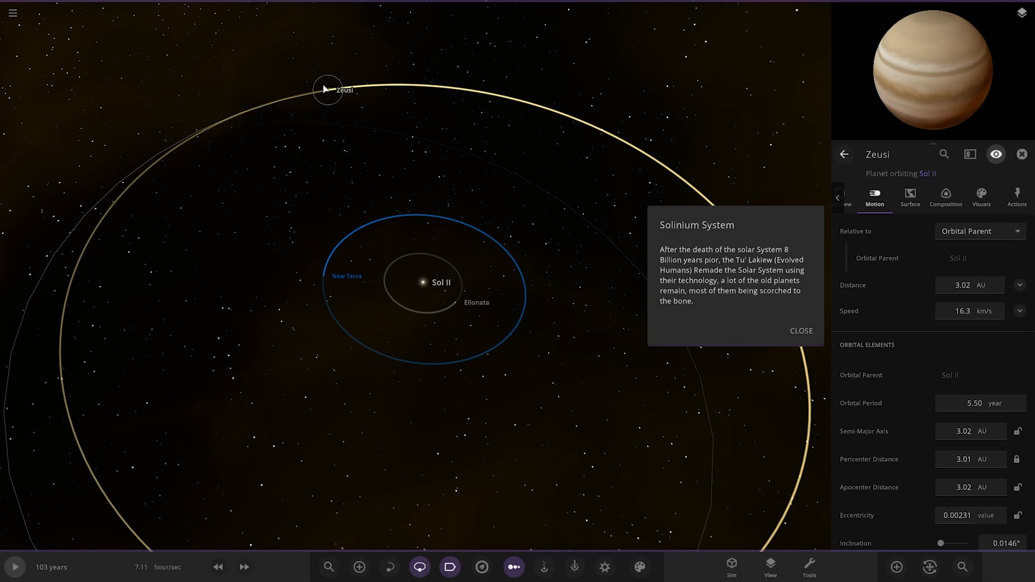
mouse_move(472, 118)
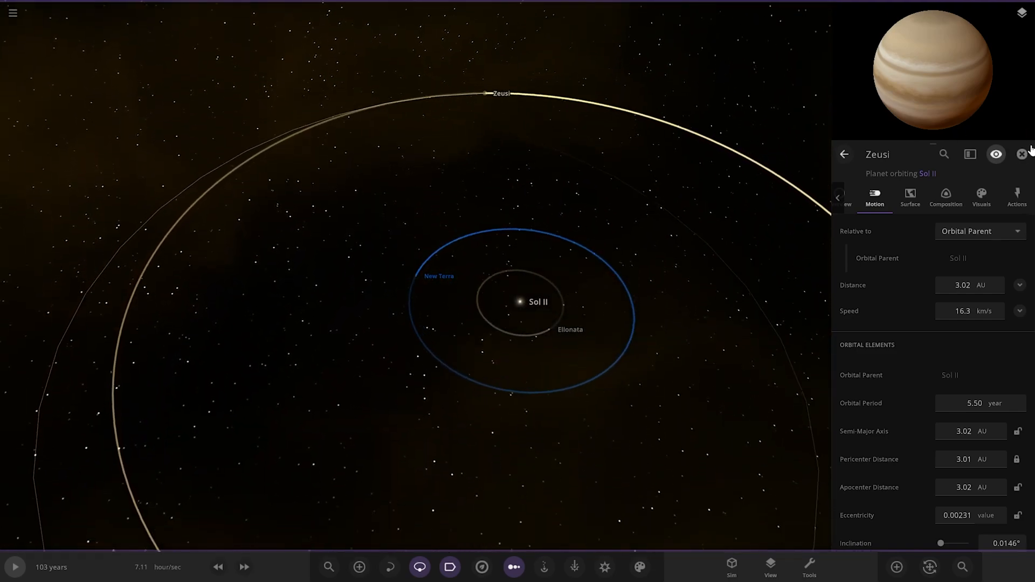
left_click(1022, 155)
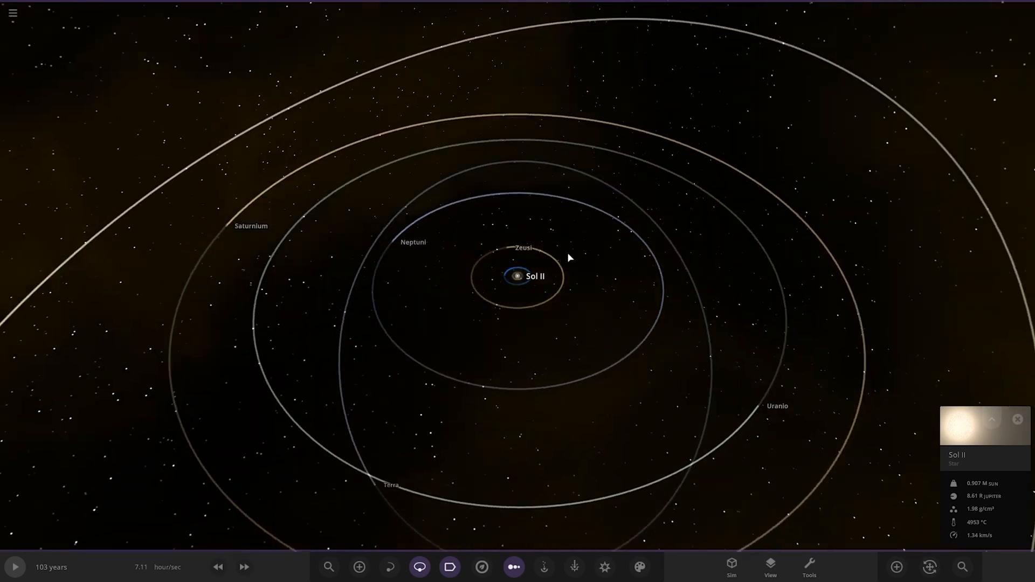
left_click_drag(570, 258, 777, 390)
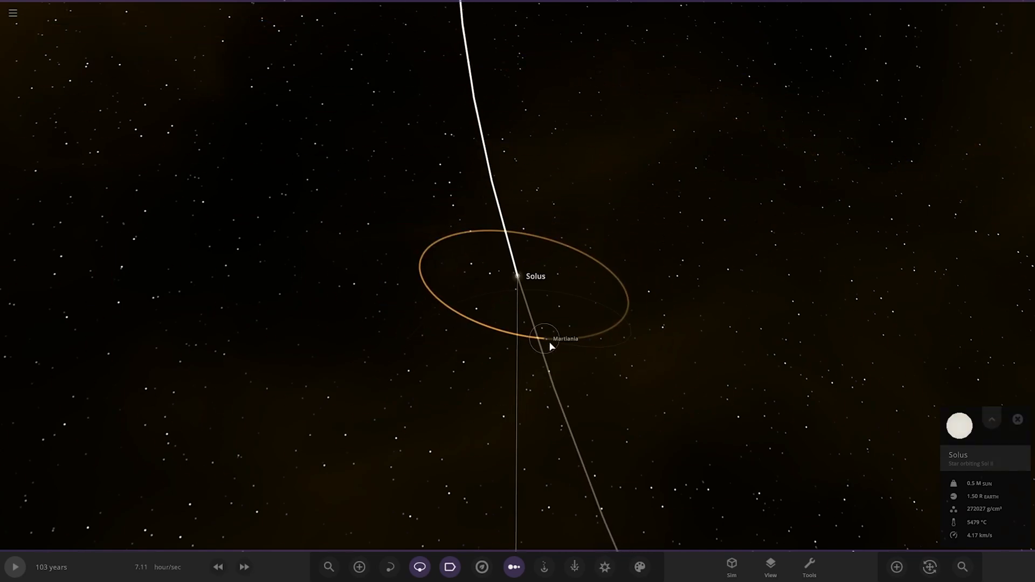
left_click(543, 338)
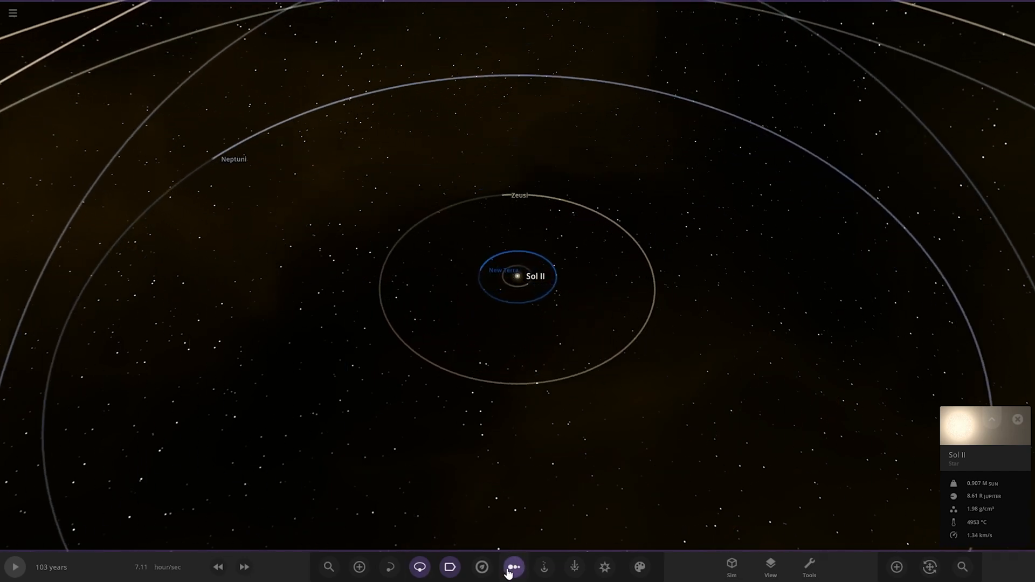
left_click(514, 566)
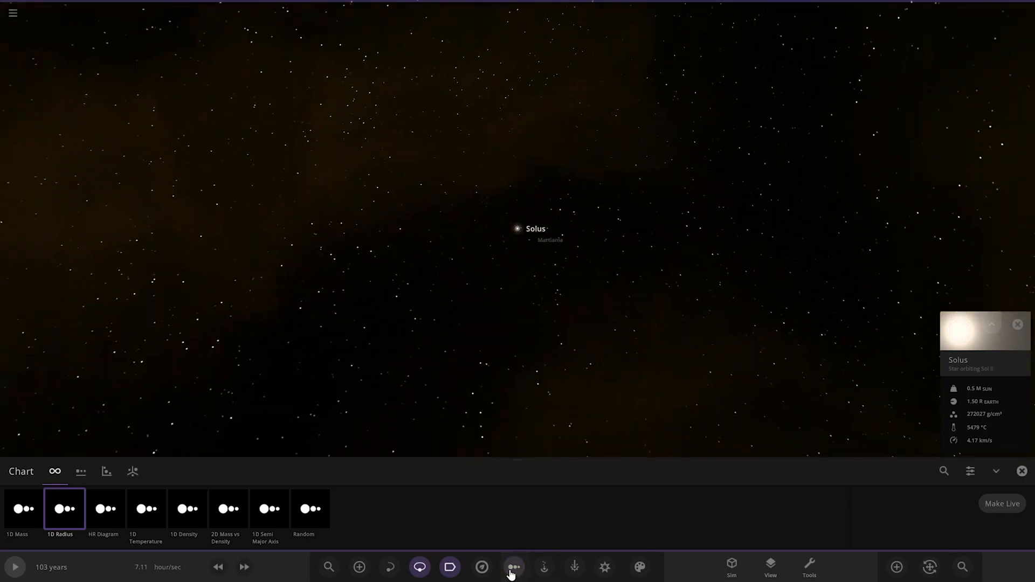
Show the chart panel and Martiania's Motion orbital elements (semi-major axis, orbital period).
left_click(513, 566)
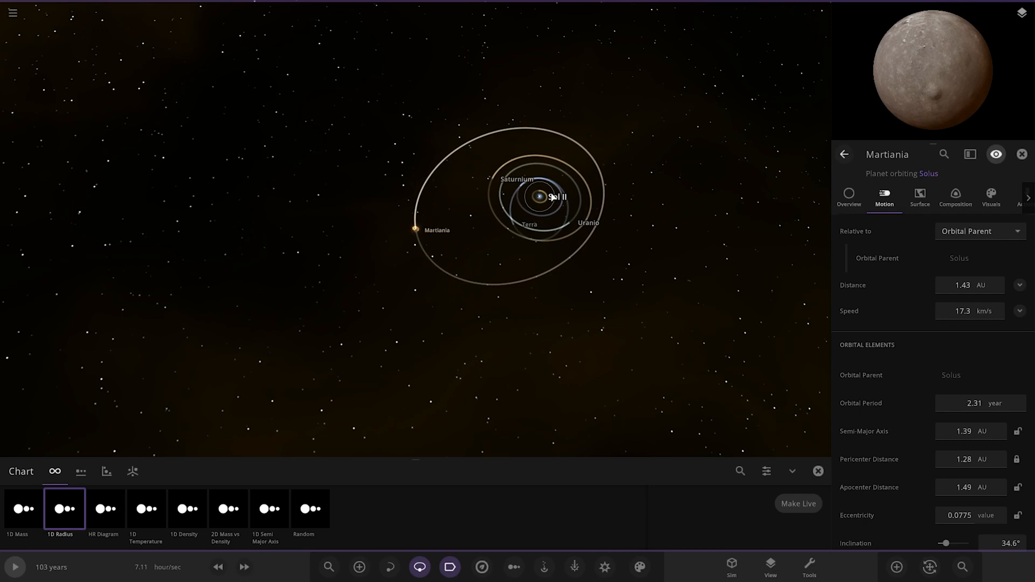
mouse_move(554, 200)
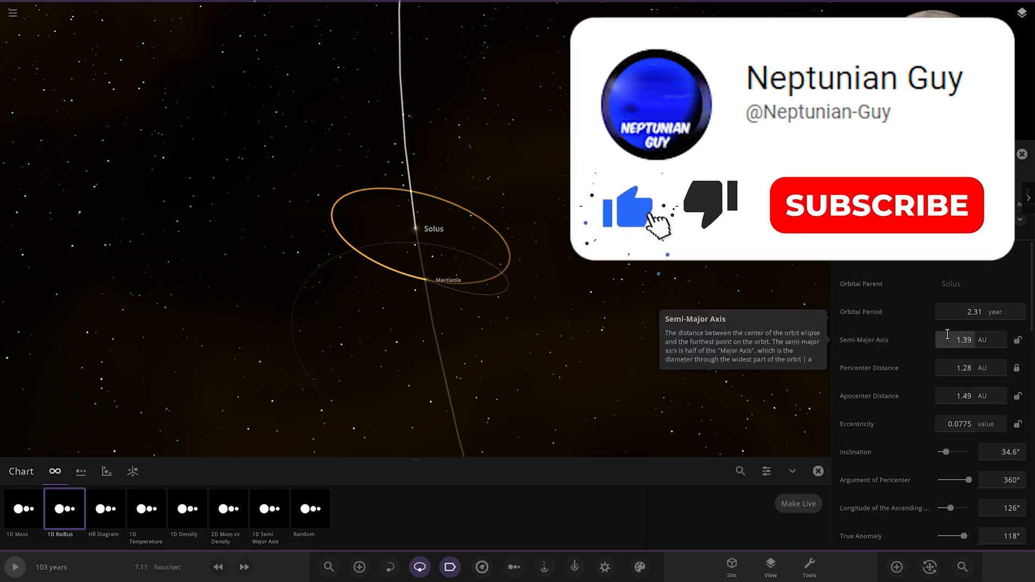
left_click(875, 205)
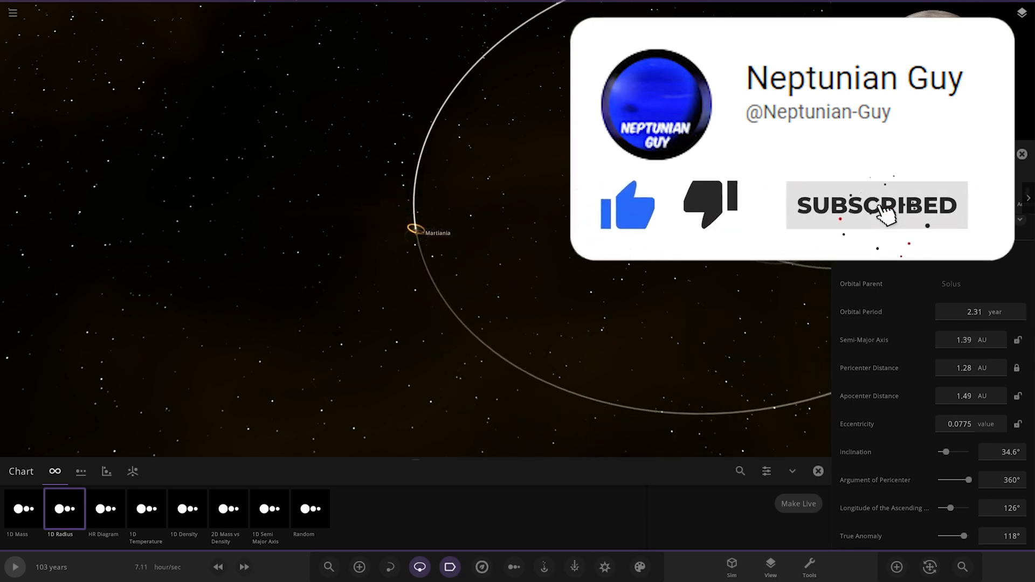